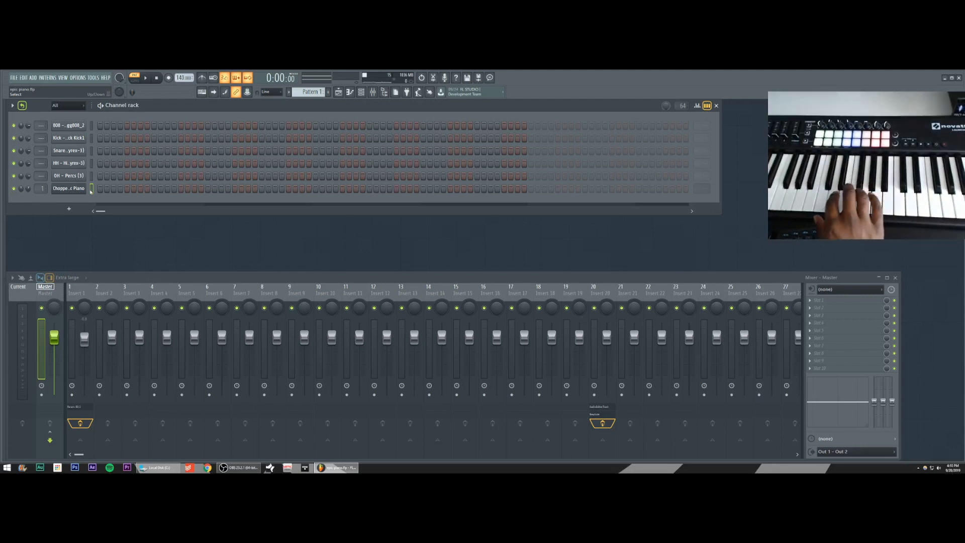
# Record kick, snare, hi-hat and chopped piano notes from the Launchkey into the pattern
pyautogui.press('C4')
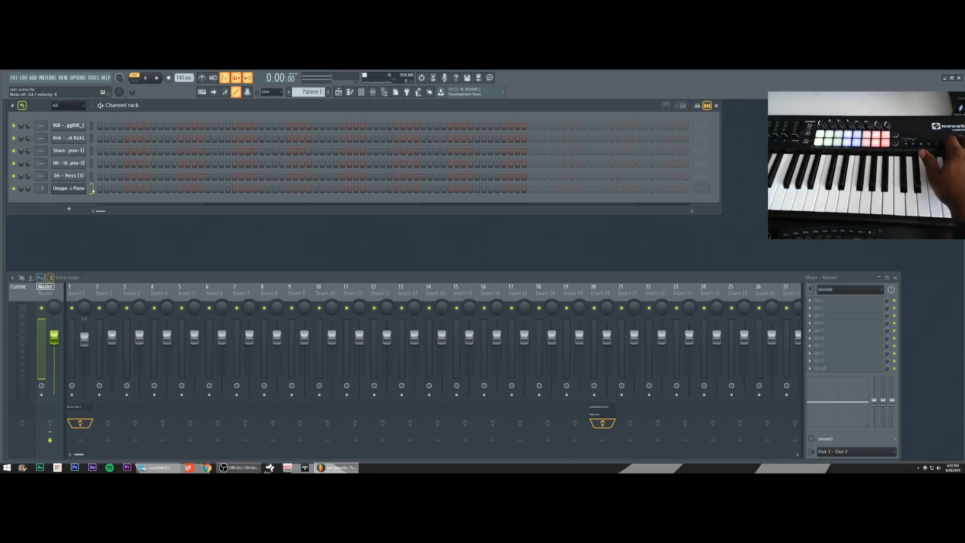
pyautogui.click(147, 78)
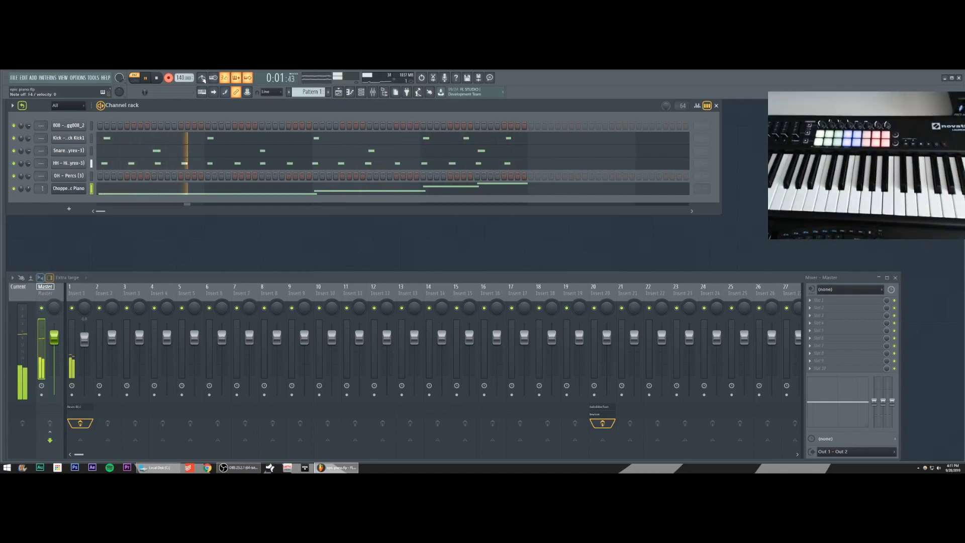
# Stop playback and split the recorded beat into one pattern per channel
pyautogui.click(145, 78)
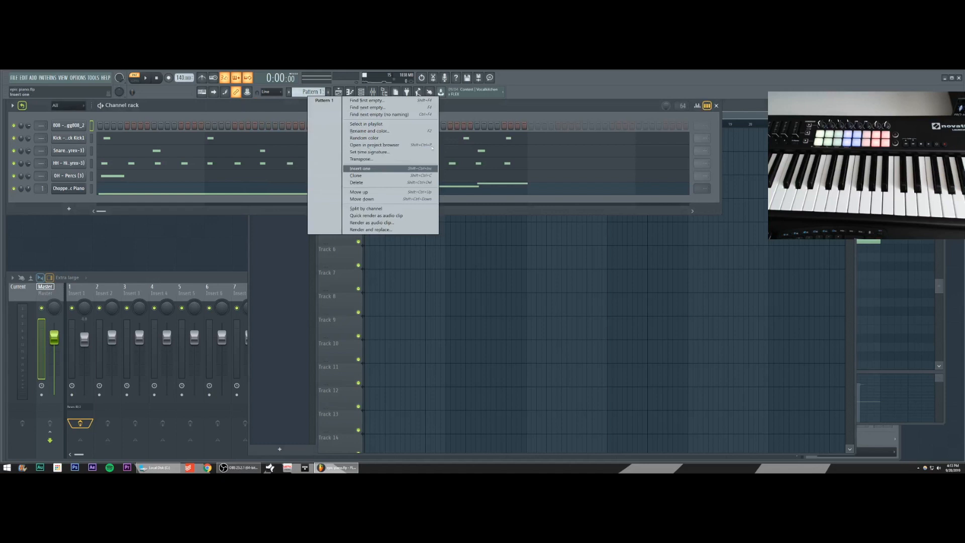
pyautogui.moveTo(365, 208)
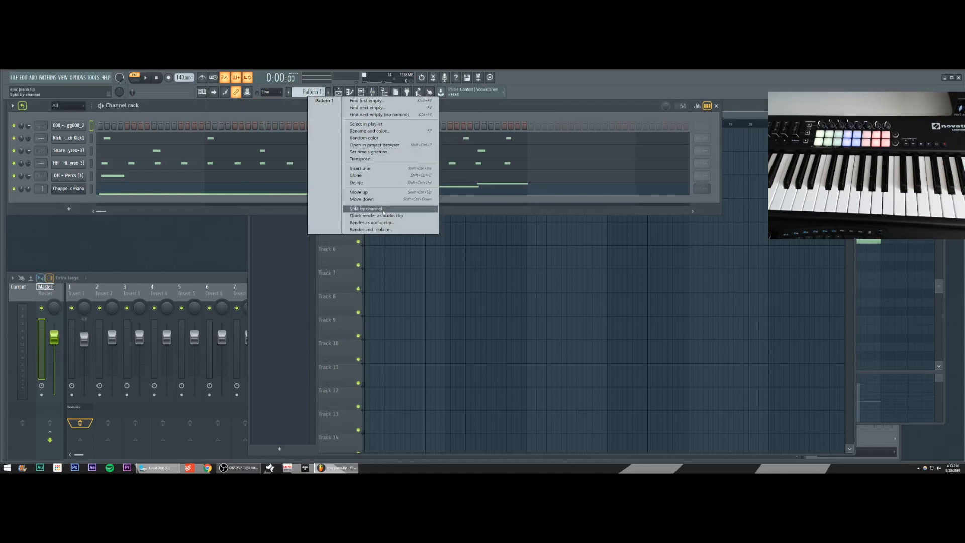
pyautogui.click(365, 208)
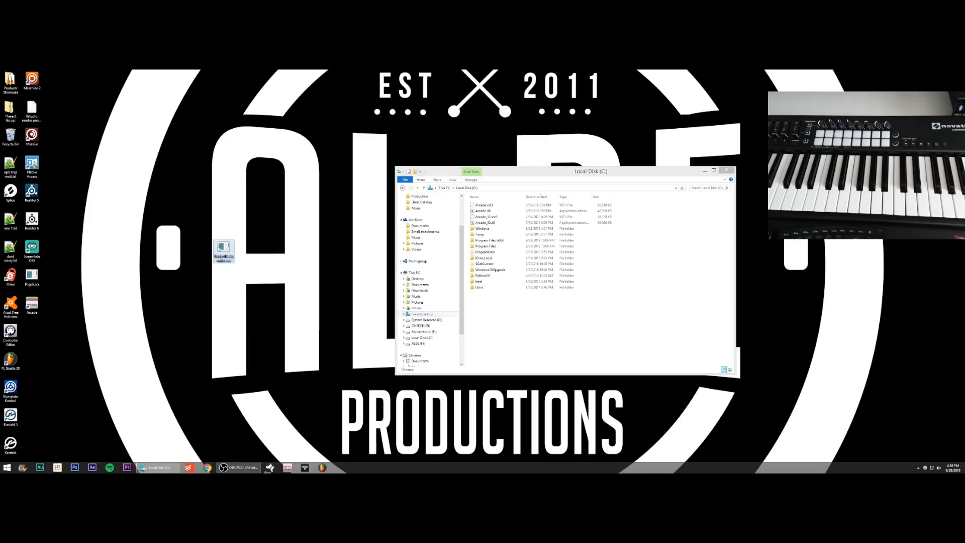
pyautogui.moveTo(222, 248)
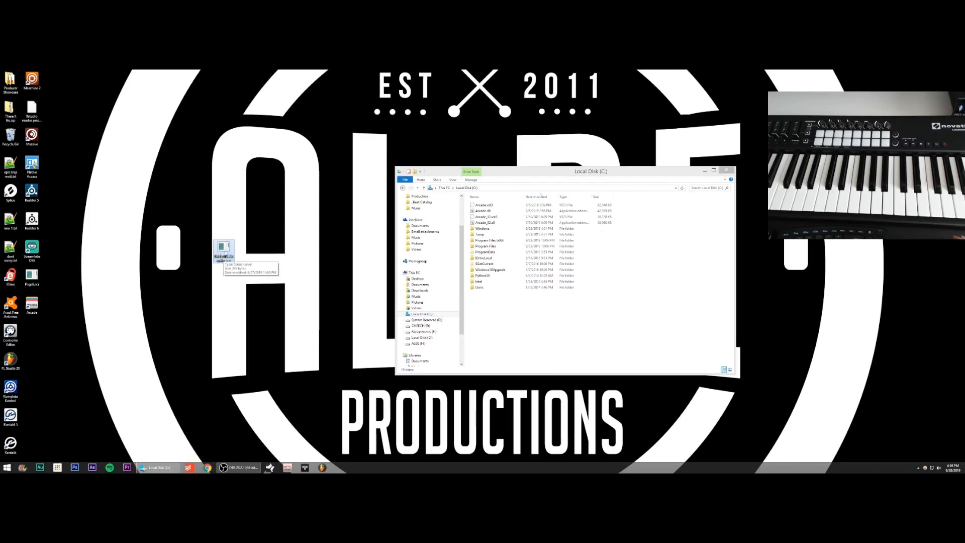
# Move the template file aside and browse into the Novation Launchkey MK2 hardware folder
pyautogui.moveTo(223, 252); pyautogui.dragTo(117, 307)
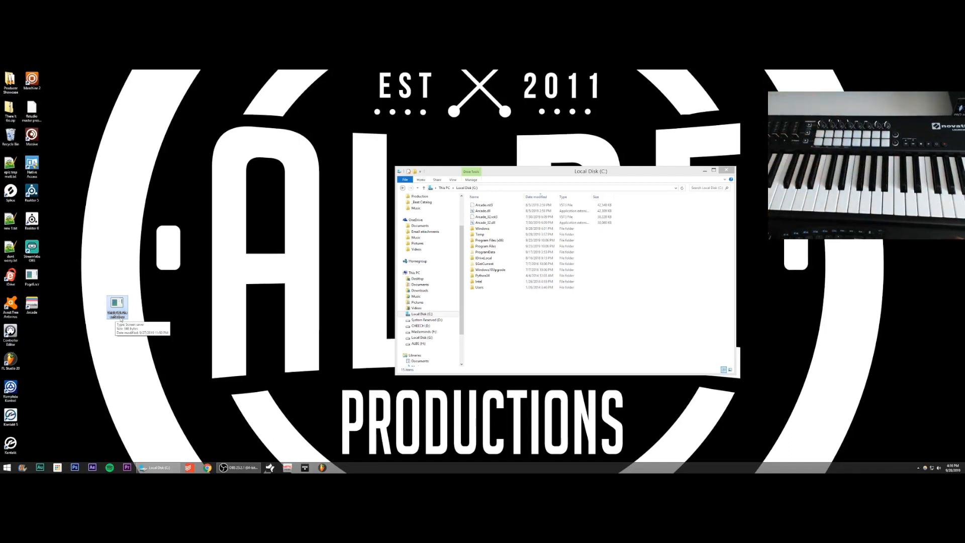
pyautogui.click(419, 290)
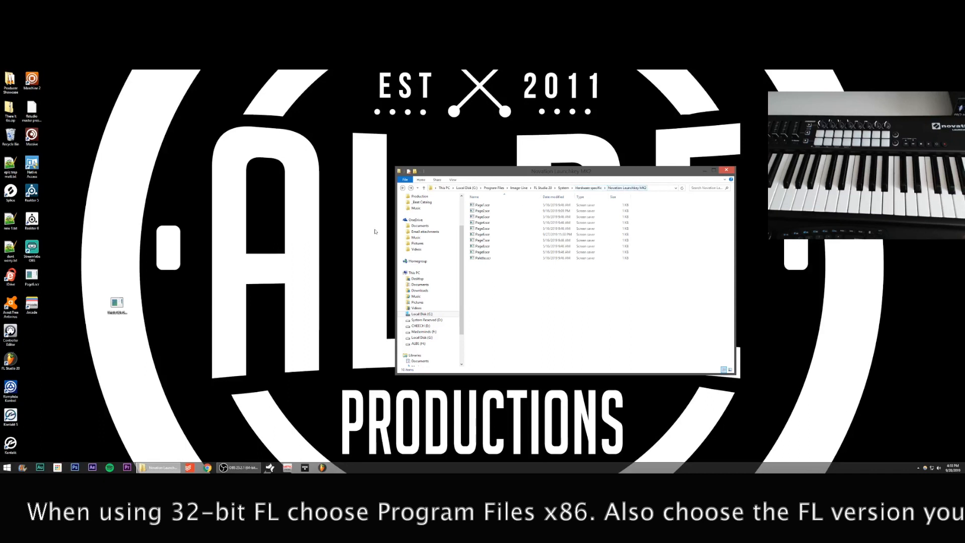
# Copy the template file into the Launchkey MK2 folder, replacing the existing Page6 file
pyautogui.moveTo(117, 304); pyautogui.dragTo(483, 273)
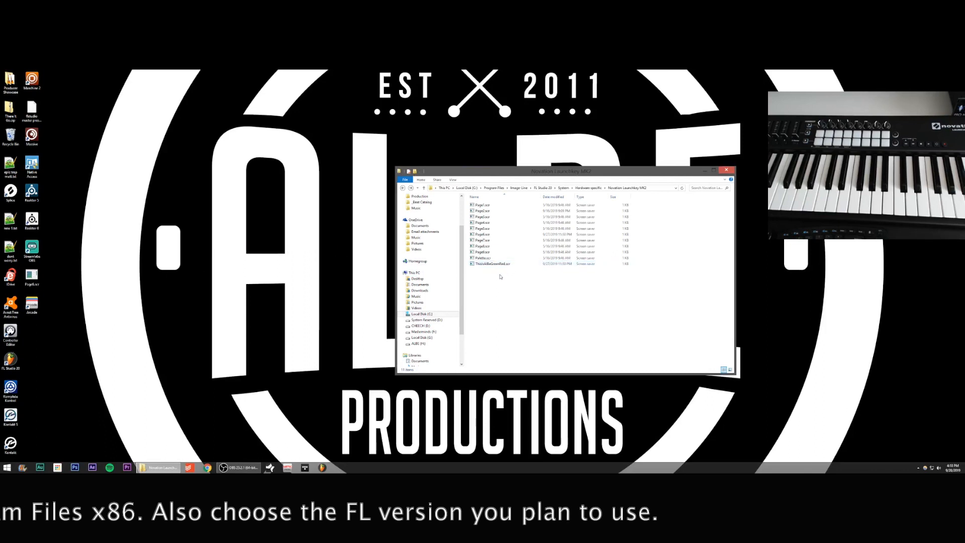
pyautogui.click(483, 234)
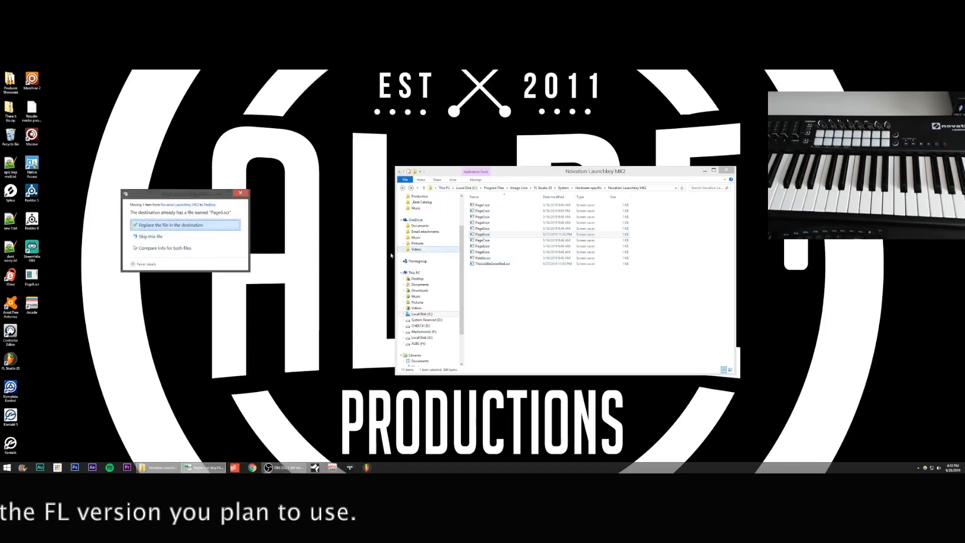
pyautogui.click(172, 224)
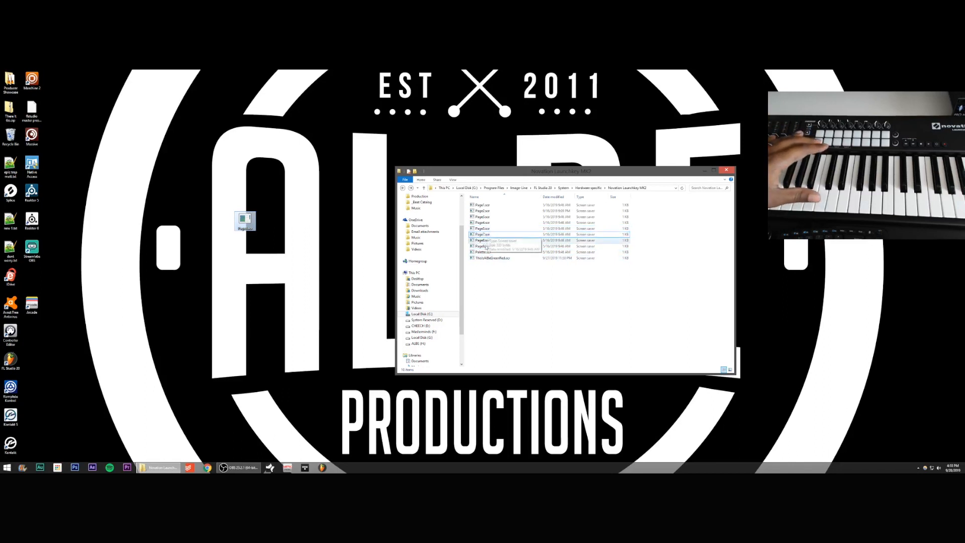
# Select the newly added template file and choose an option from its context menu
pyautogui.click(492, 258)
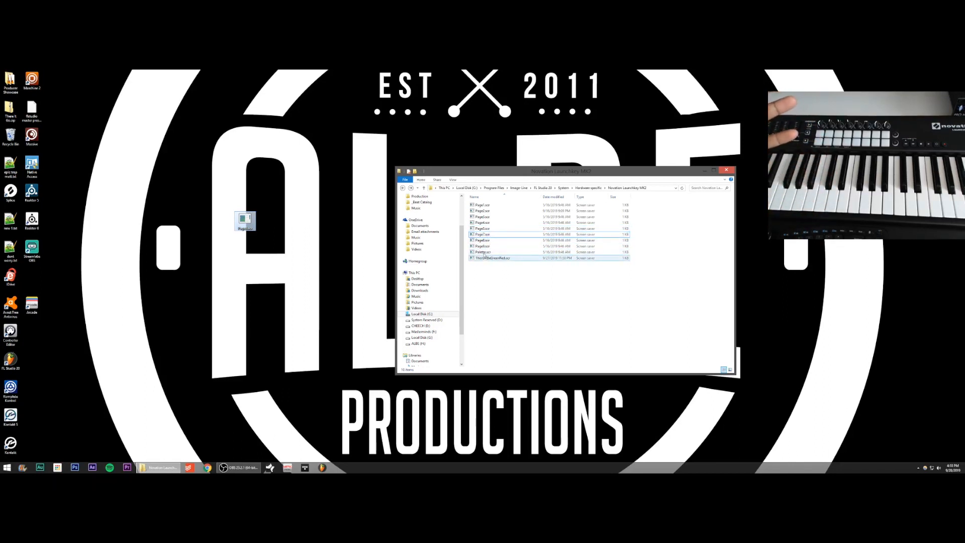
pyautogui.click(487, 234)
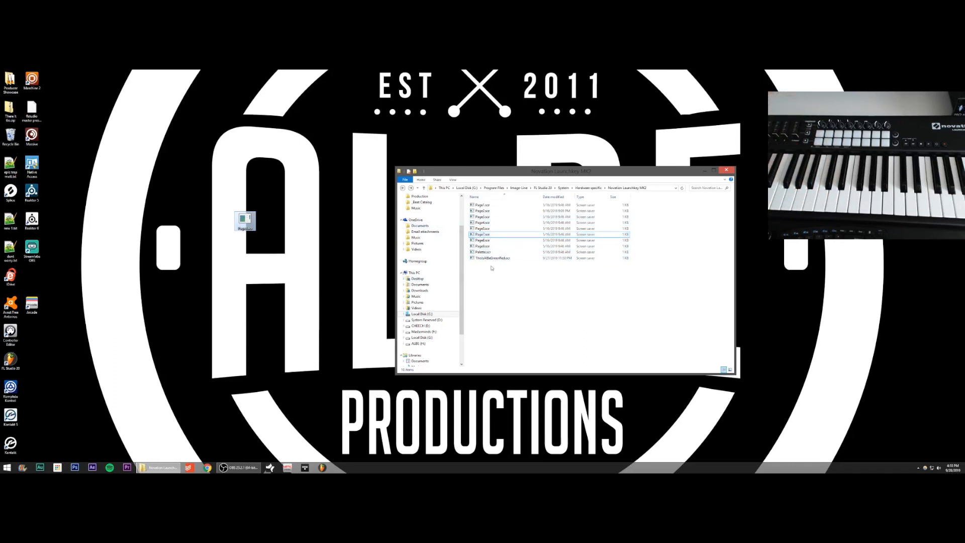
pyautogui.rightClick(492, 258)
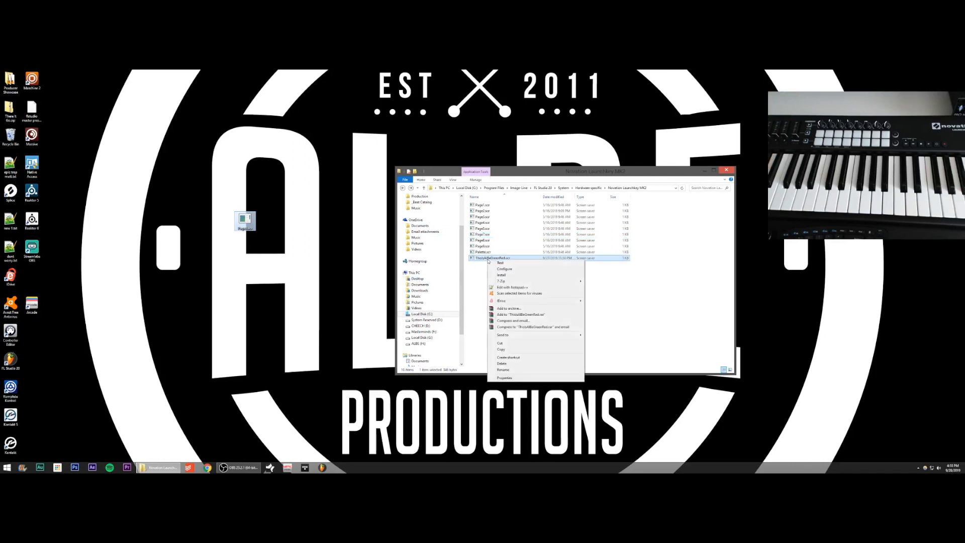
pyautogui.click(502, 369)
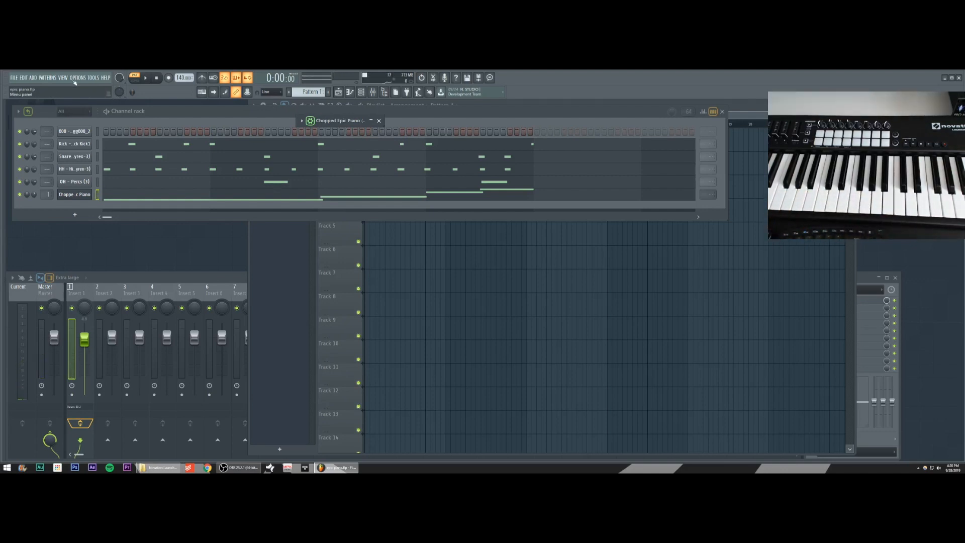
# Show FL Studio's OPTIONS menu in the beat project
pyautogui.click(79, 78)
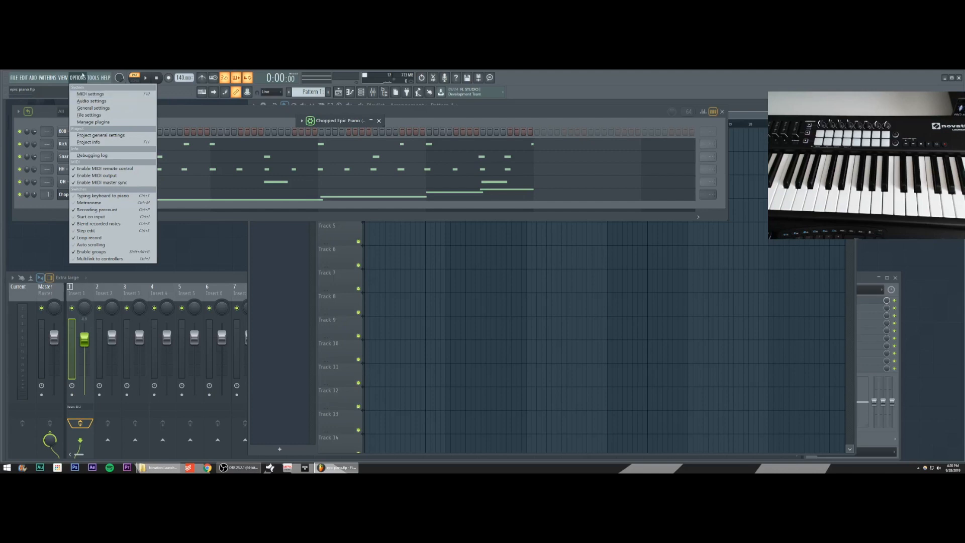
# Open MIDI settings and select Launchkey MK2 49 as the output device
pyautogui.click(90, 94)
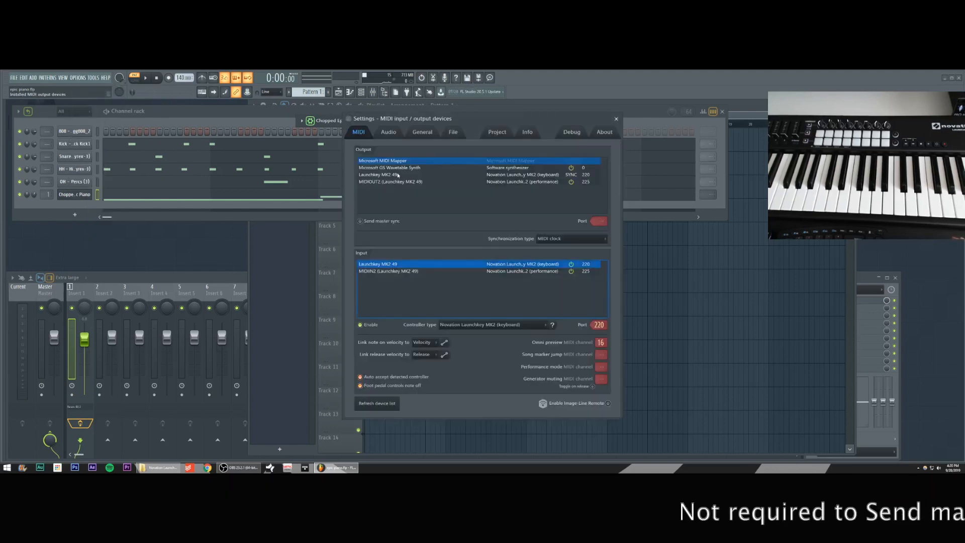
pyautogui.click(397, 174)
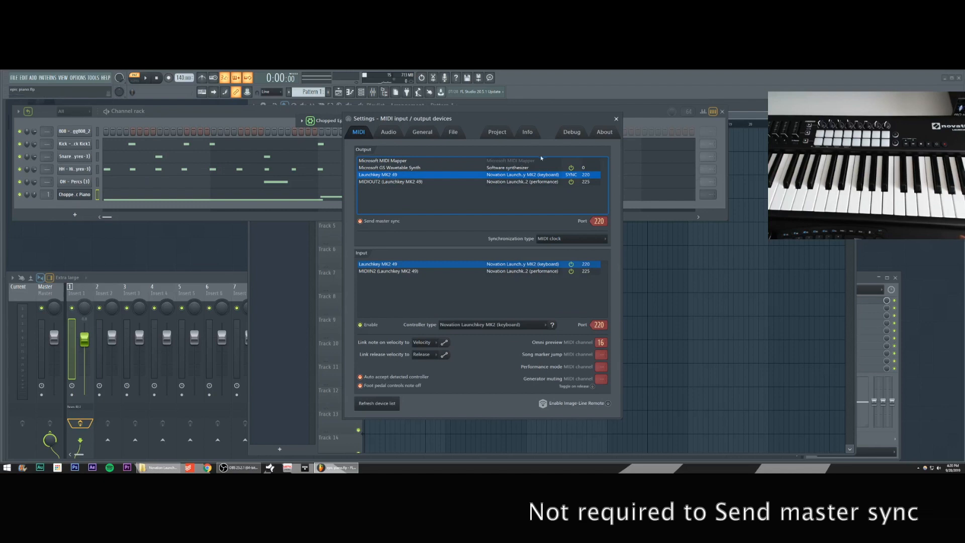
pyautogui.click(359, 221)
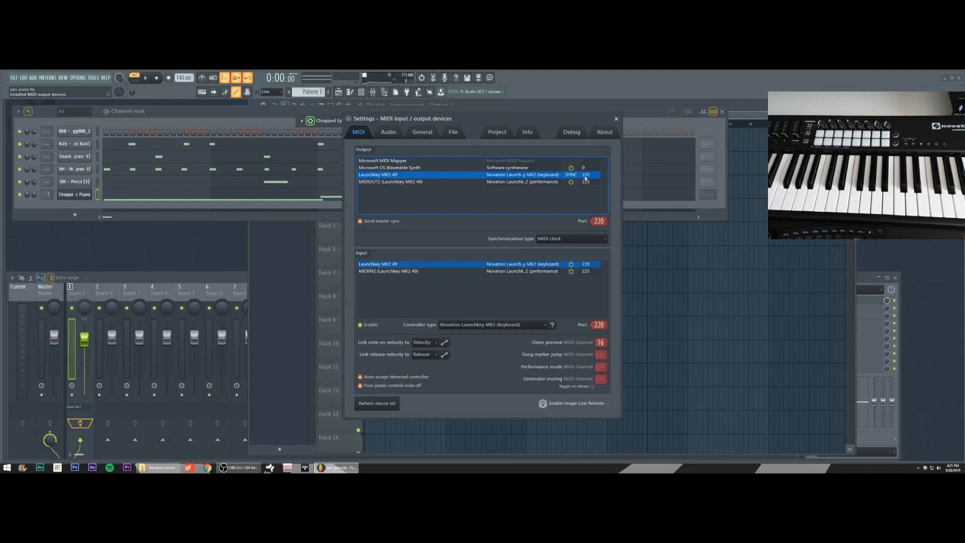
pyautogui.moveTo(538, 186)
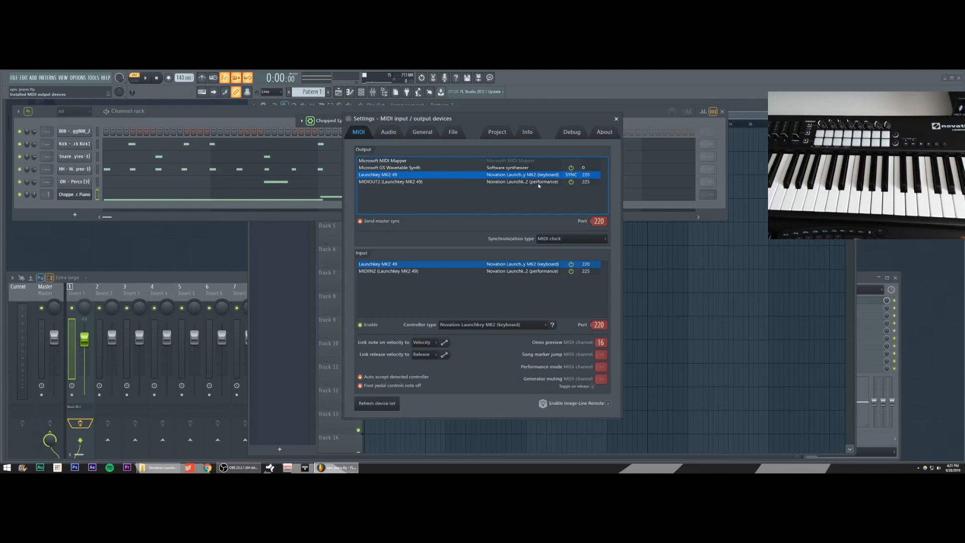
pyautogui.click(451, 181)
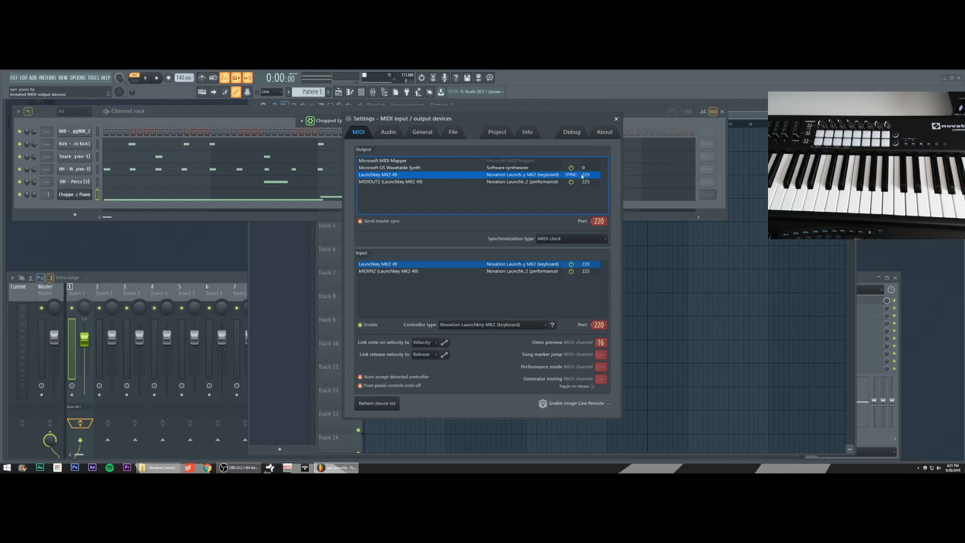
pyautogui.moveTo(606, 297)
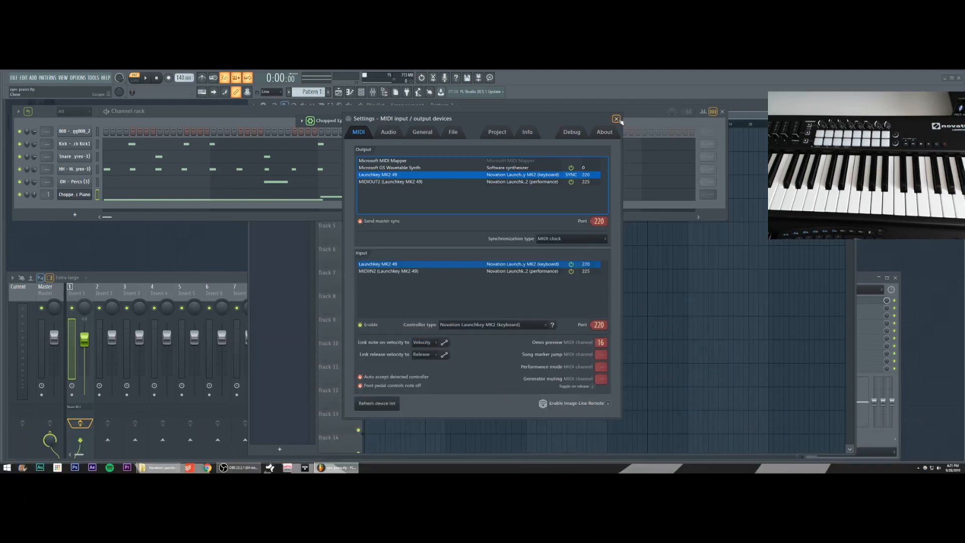
pyautogui.click(616, 119)
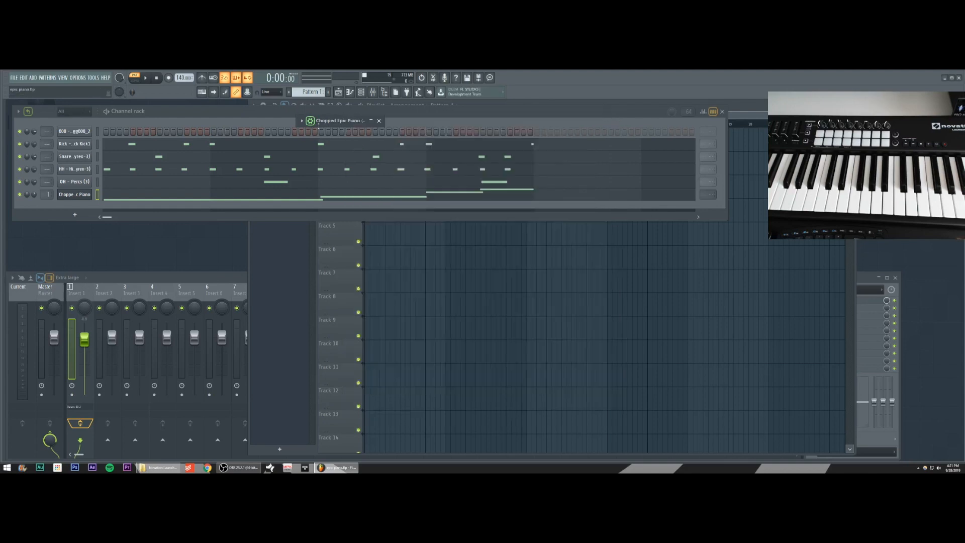
# Drag the Chopped Epic Piano plugin window aside over the project
pyautogui.click(371, 121)
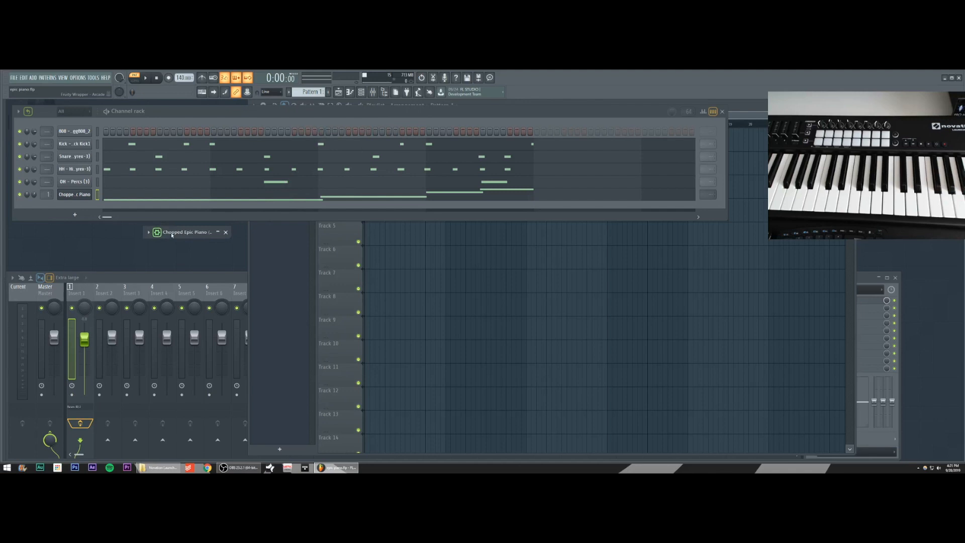